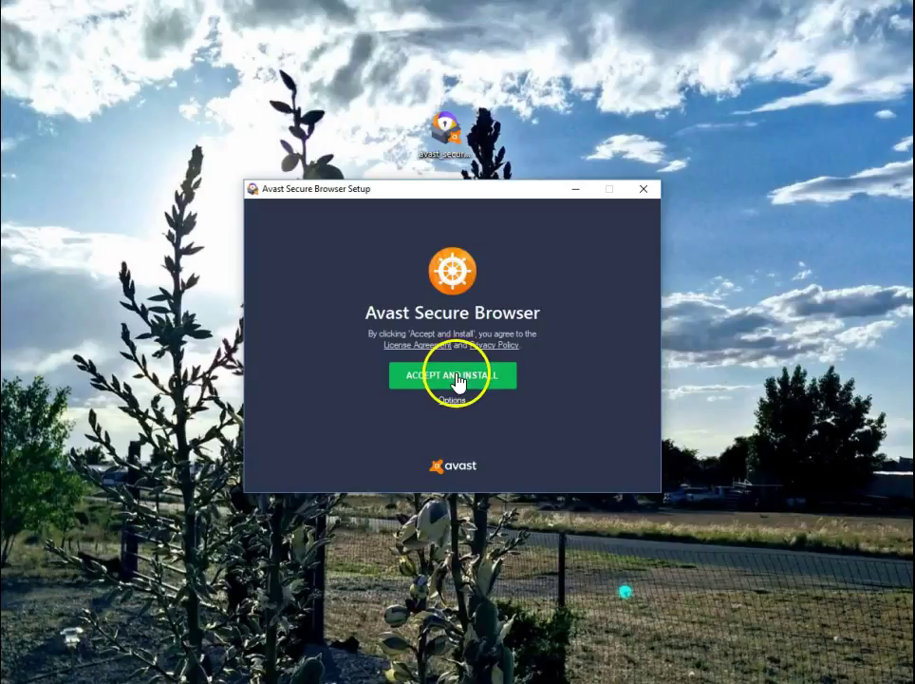
pyautogui.moveTo(454, 401)
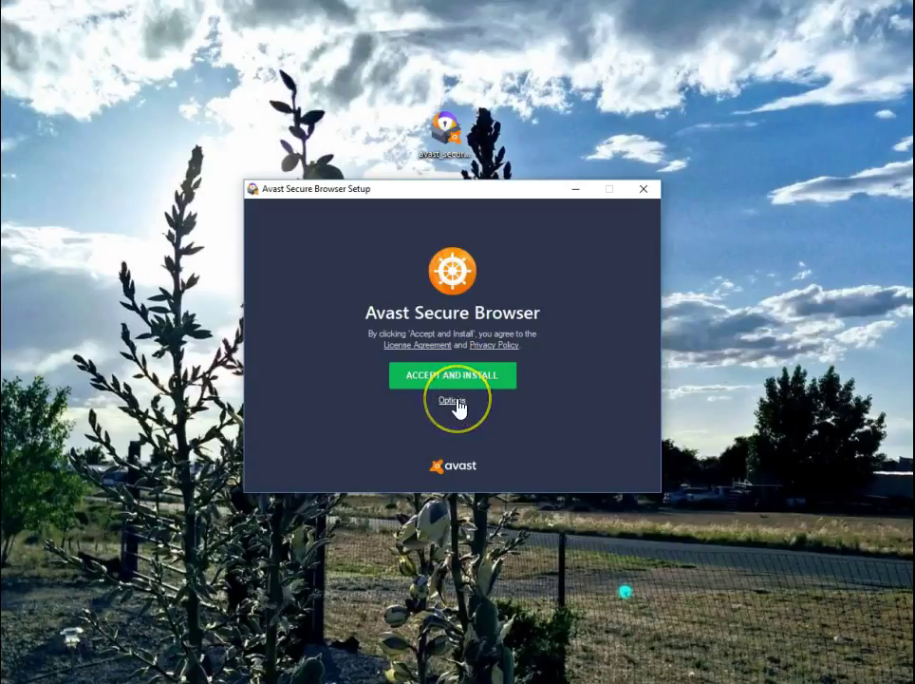
# Enable launch-when-finished, bookmark and cookie import, and taskbar and Start Menu shortcuts in the install options
pyautogui.click(452, 399)
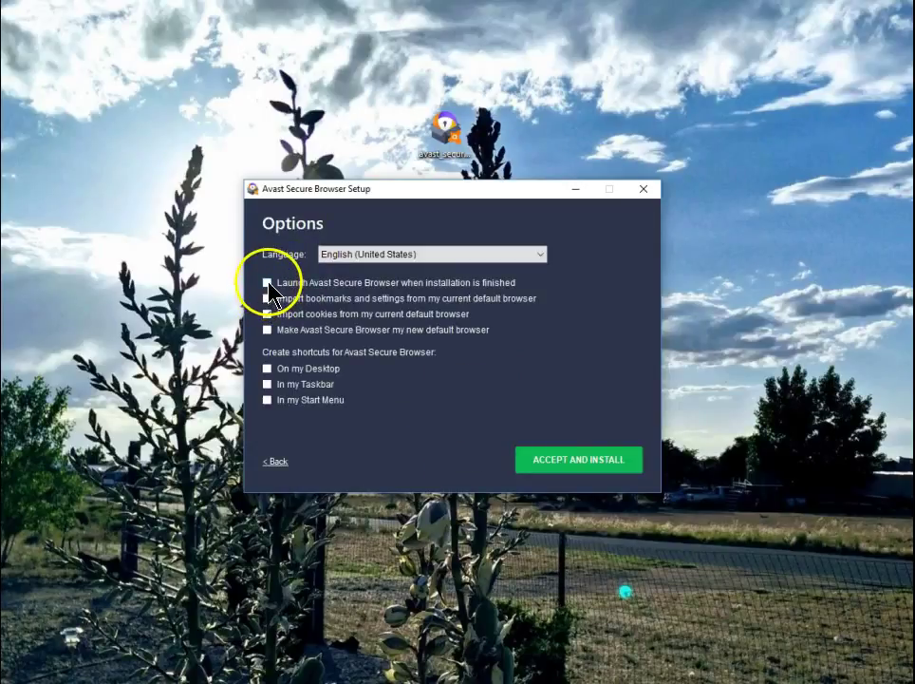
pyautogui.click(266, 281)
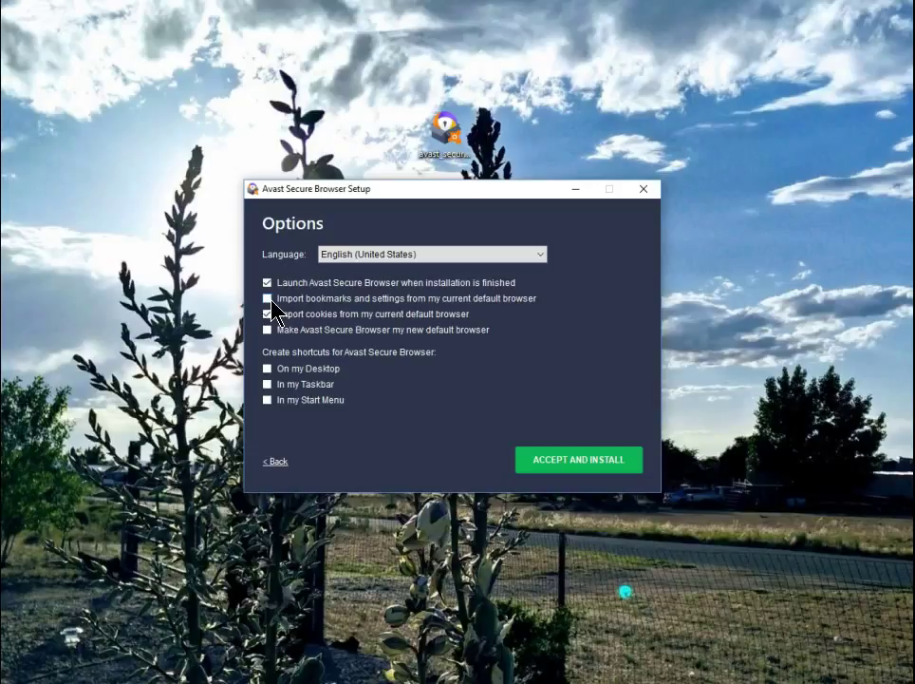
pyautogui.click(266, 298)
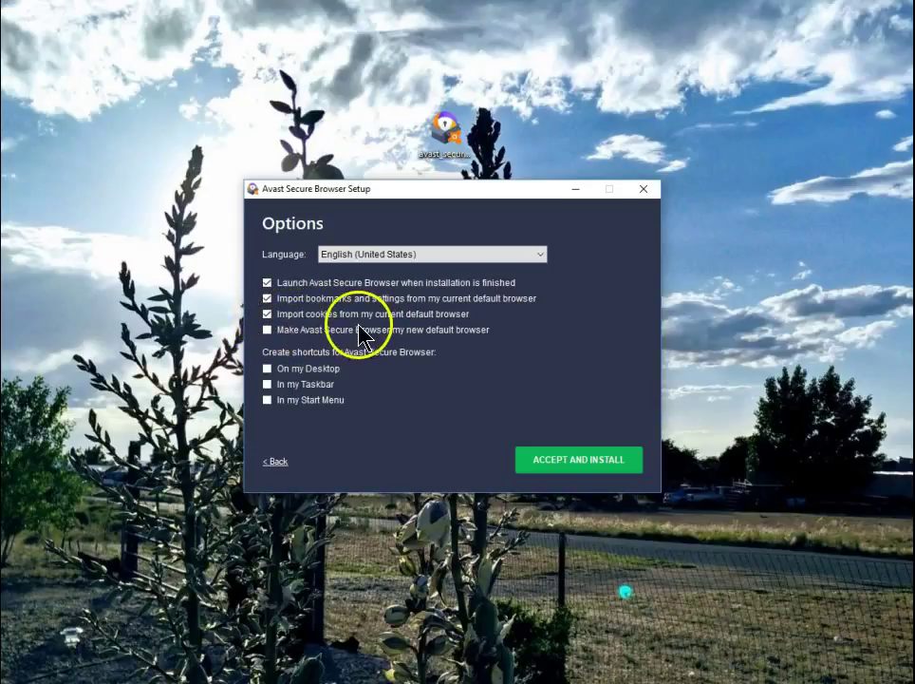
pyautogui.moveTo(275, 341)
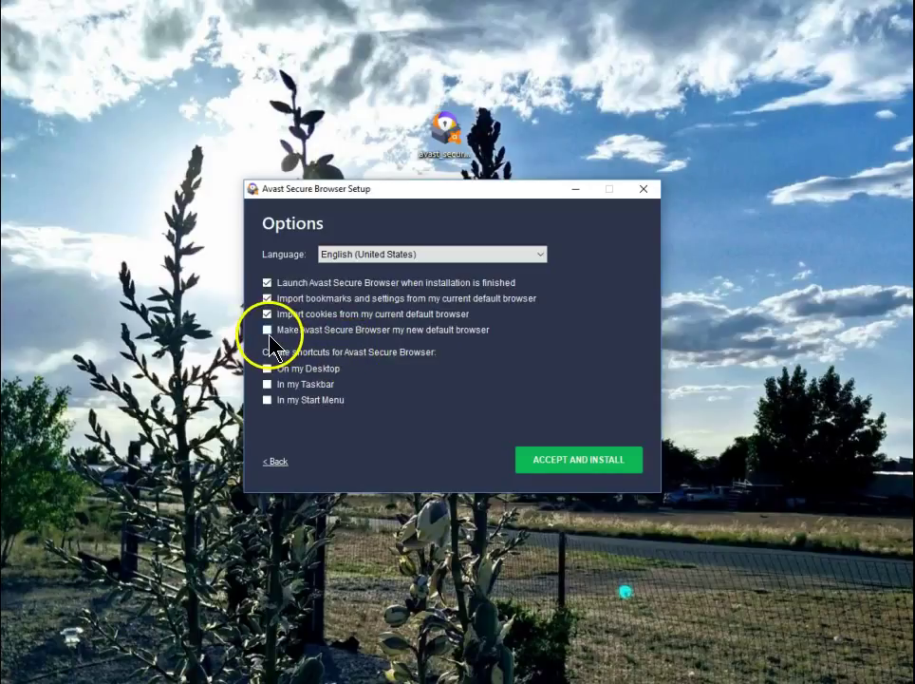
pyautogui.moveTo(452, 332)
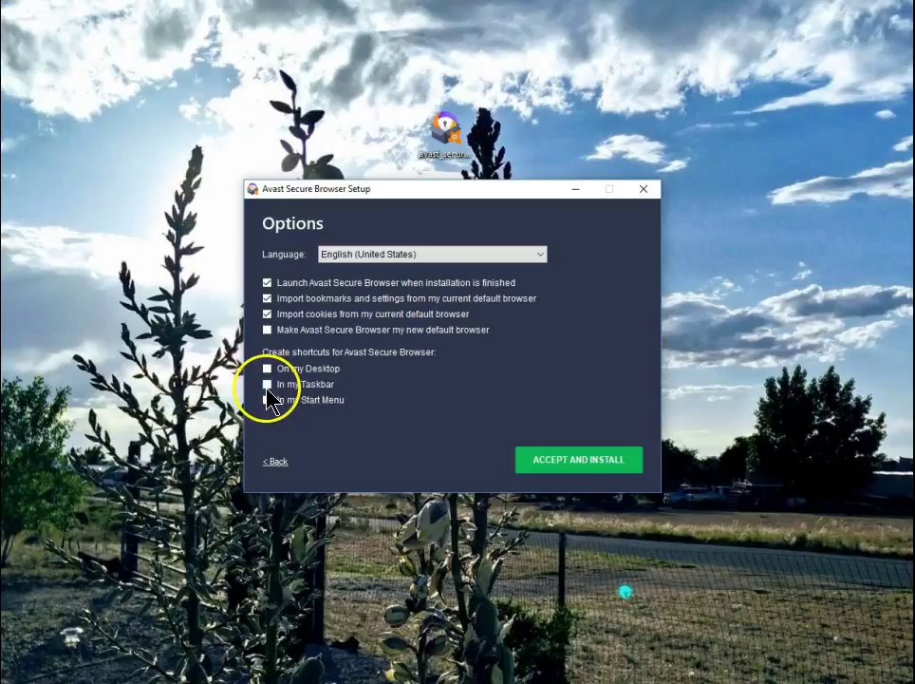
pyautogui.click(265, 383)
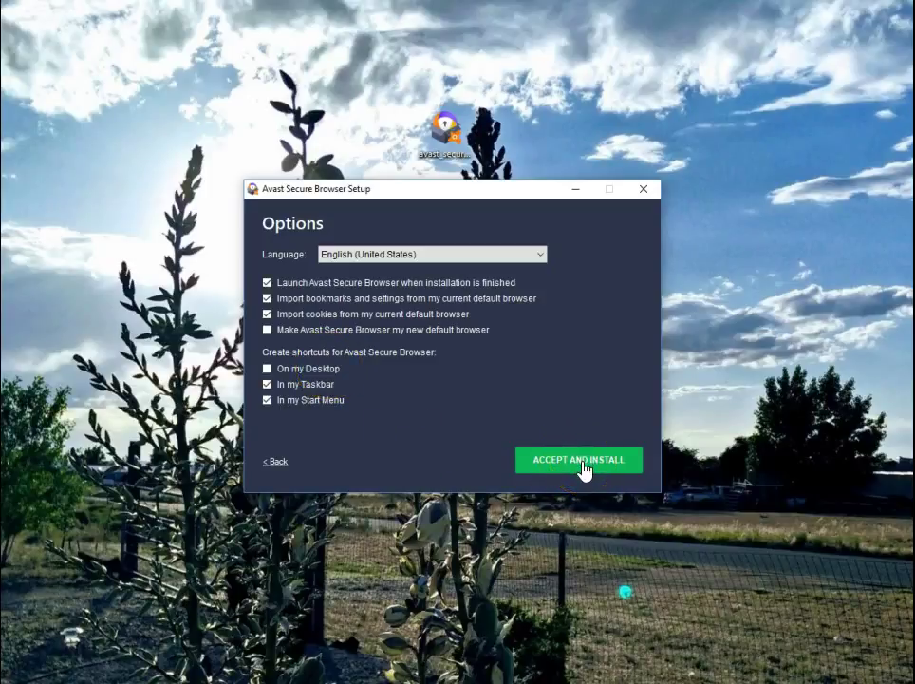
# Accept and install with the chosen options, letting the browser launch to a new tab
pyautogui.click(578, 458)
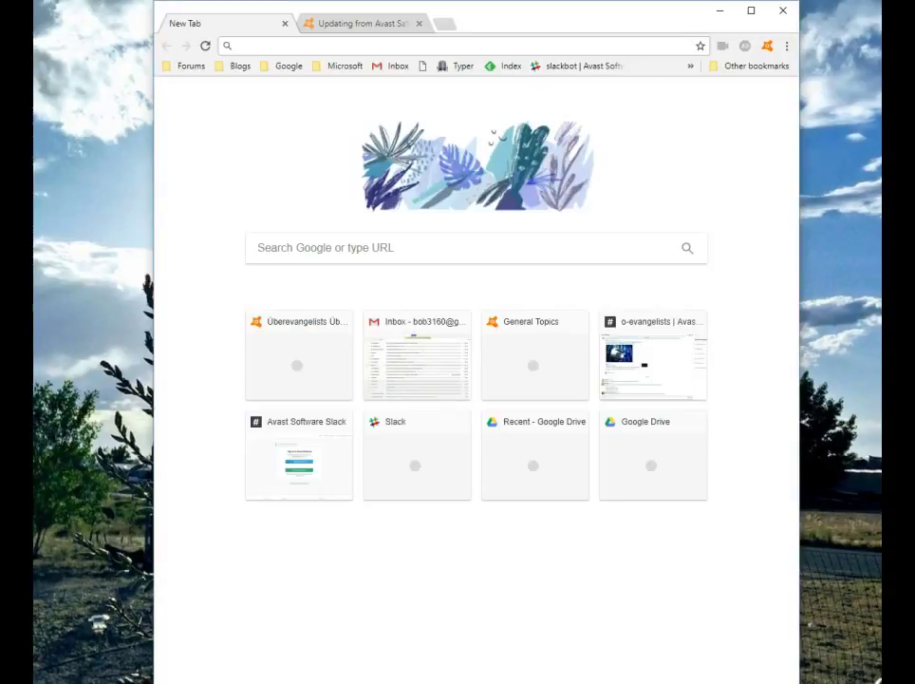
pyautogui.moveTo(397, 104)
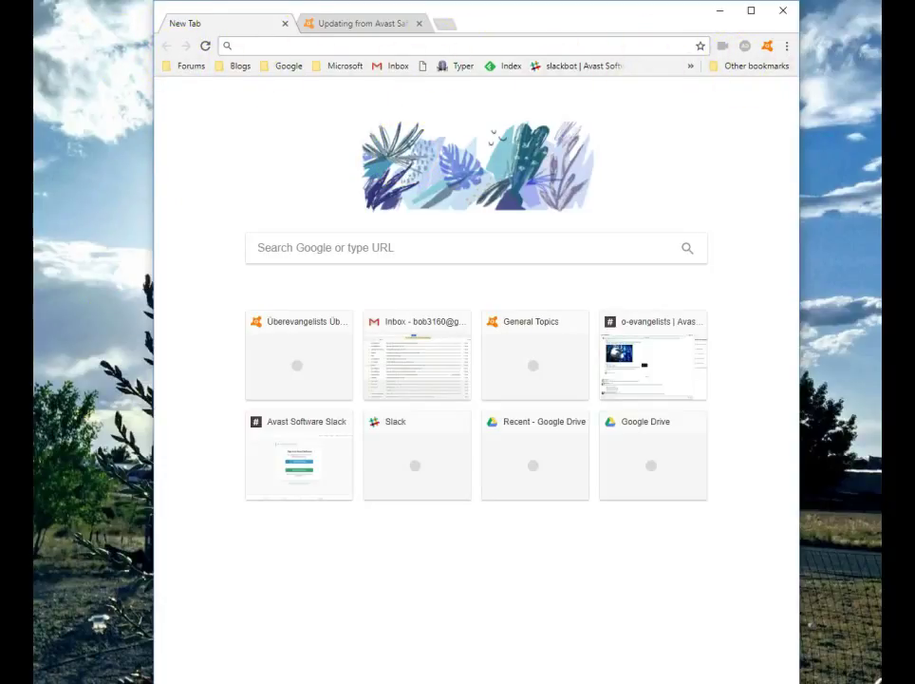
pyautogui.moveTo(724, 45)
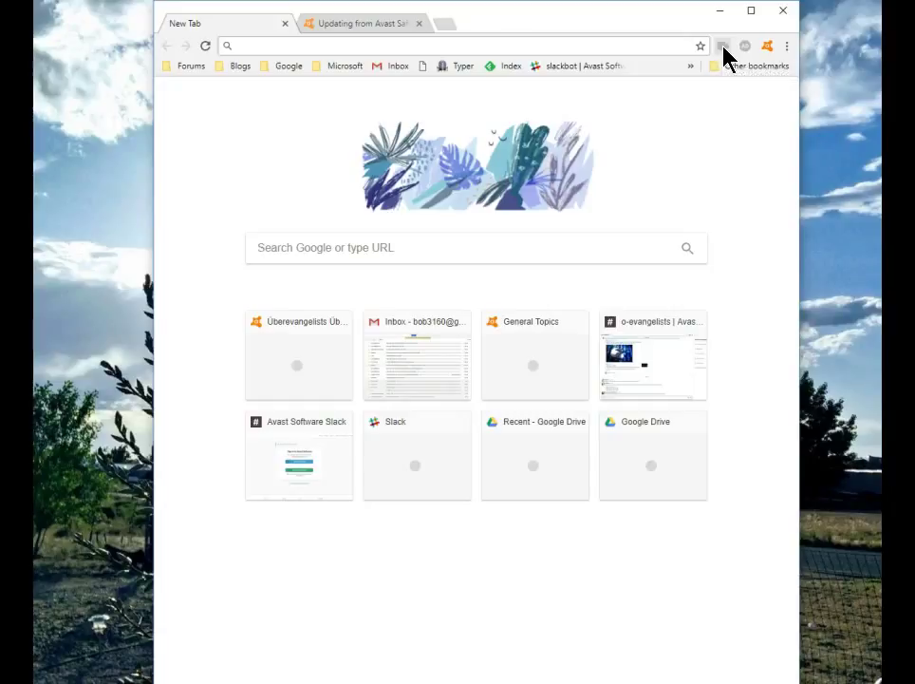
pyautogui.moveTo(746, 45)
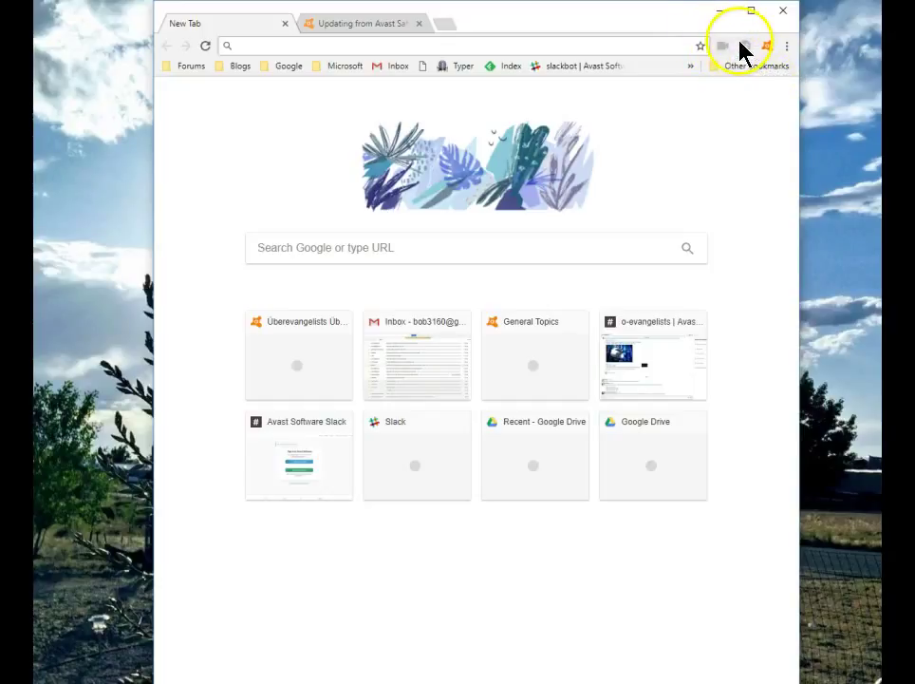
pyautogui.moveTo(767, 45)
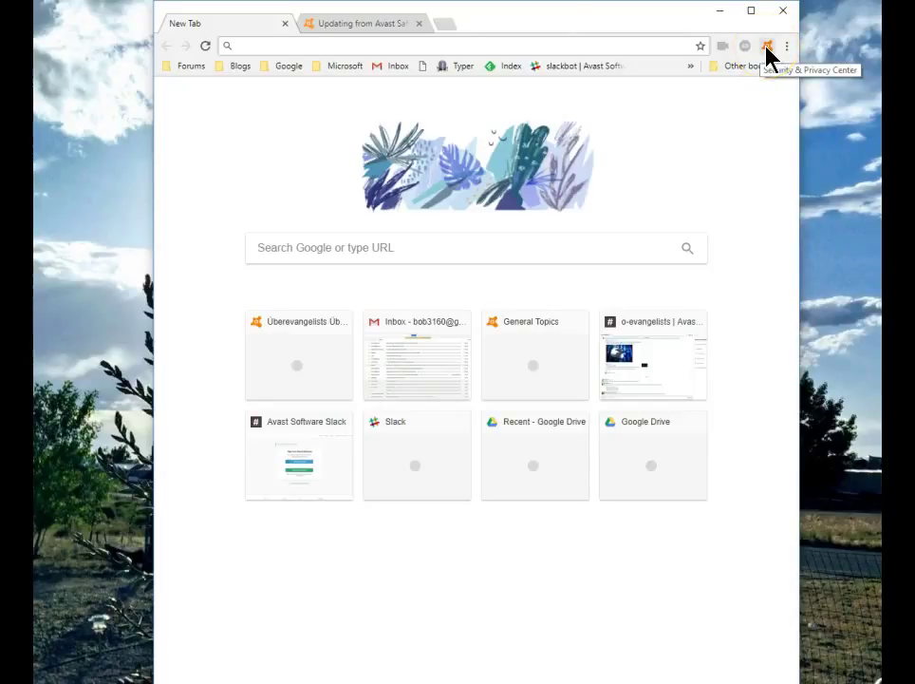
# Switch on Anti-Fingerprinting in the Security & Privacy Center
pyautogui.click(767, 45)
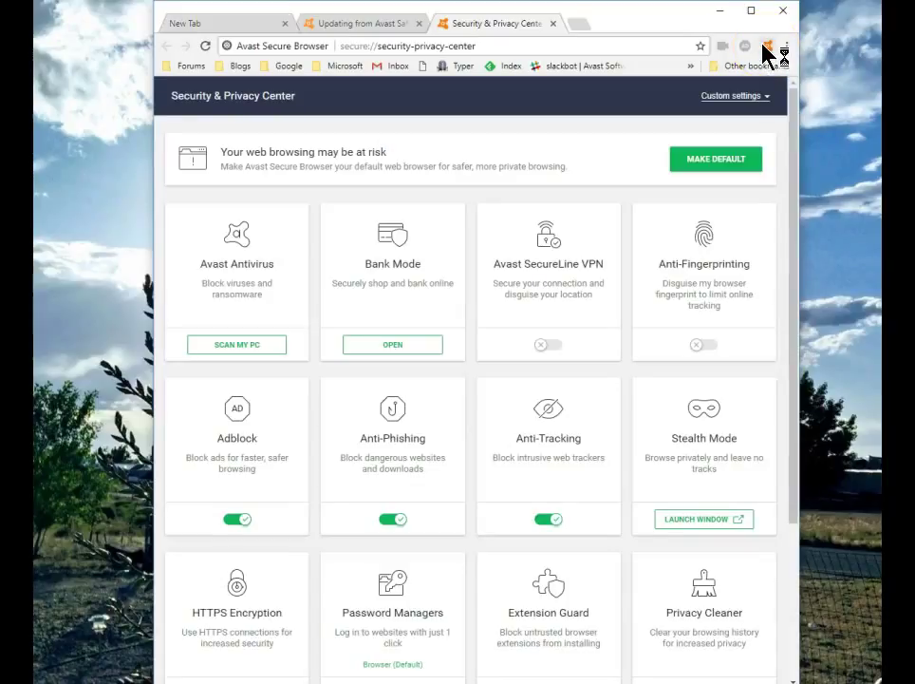
pyautogui.moveTo(239, 316)
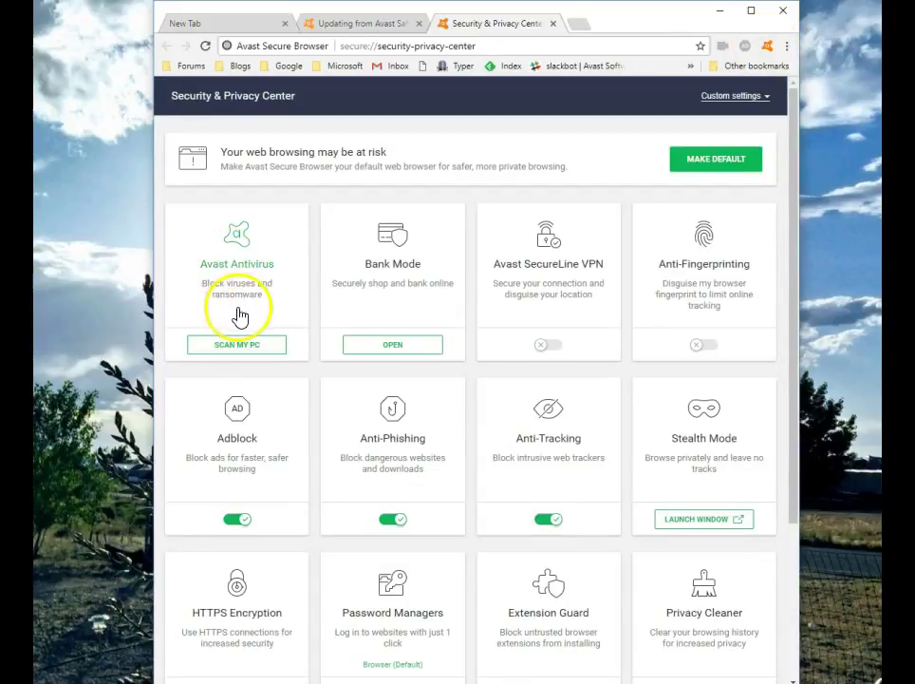
pyautogui.moveTo(224, 292)
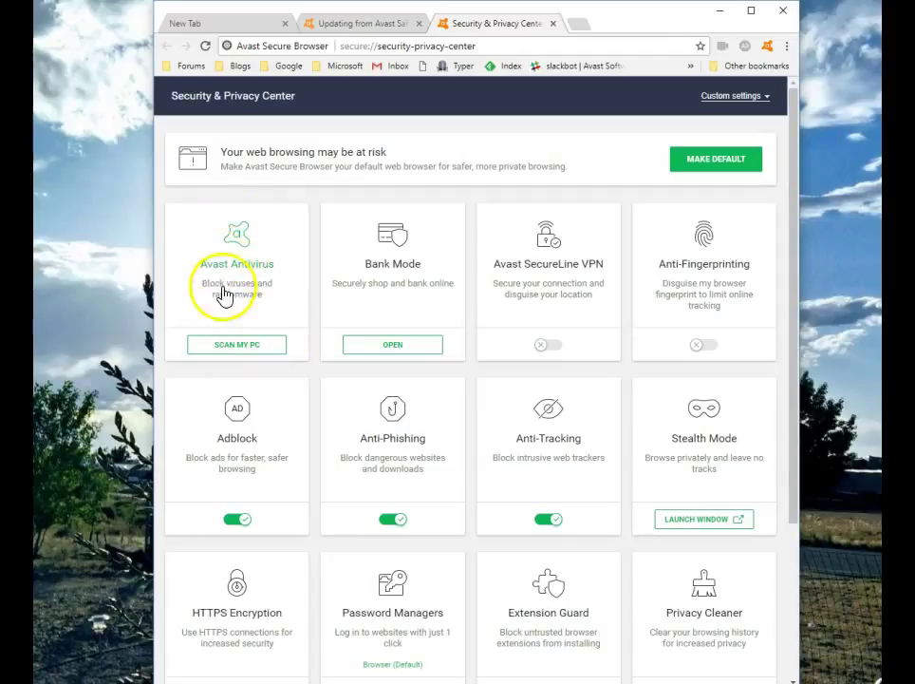
pyautogui.moveTo(162, 287)
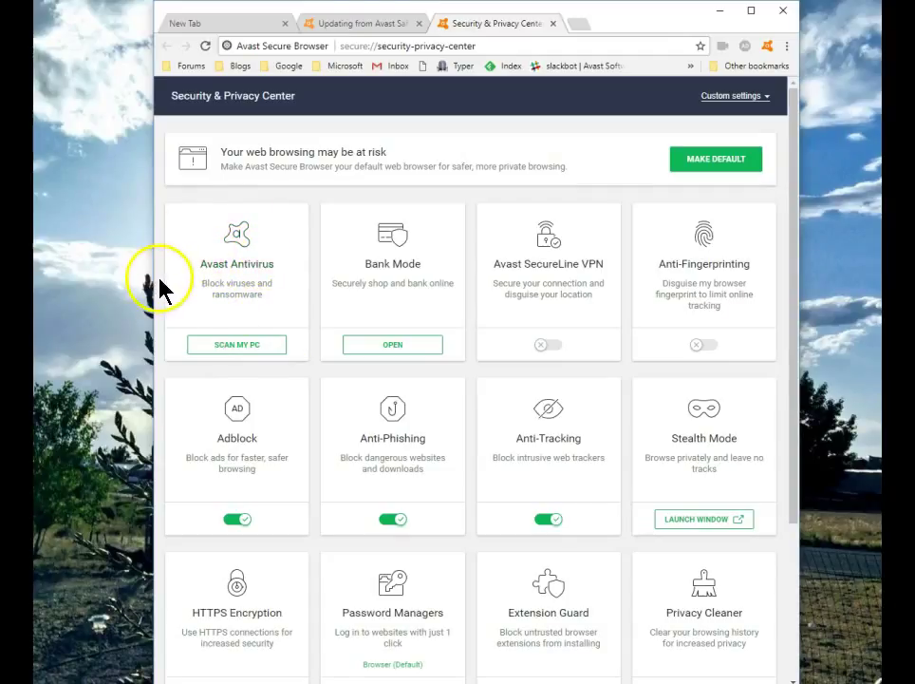
pyautogui.moveTo(376, 275)
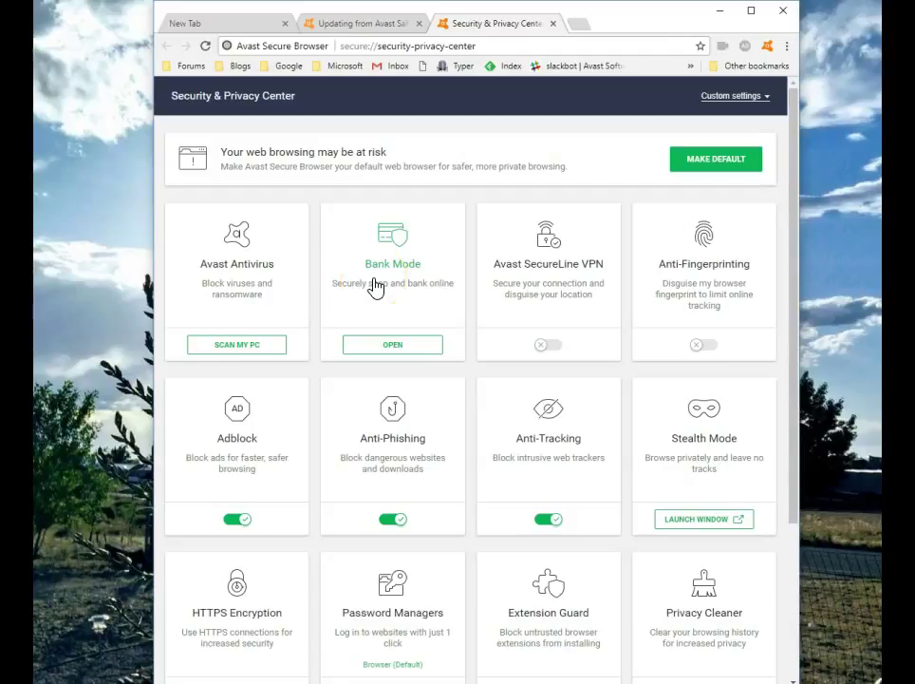
pyautogui.moveTo(560, 262)
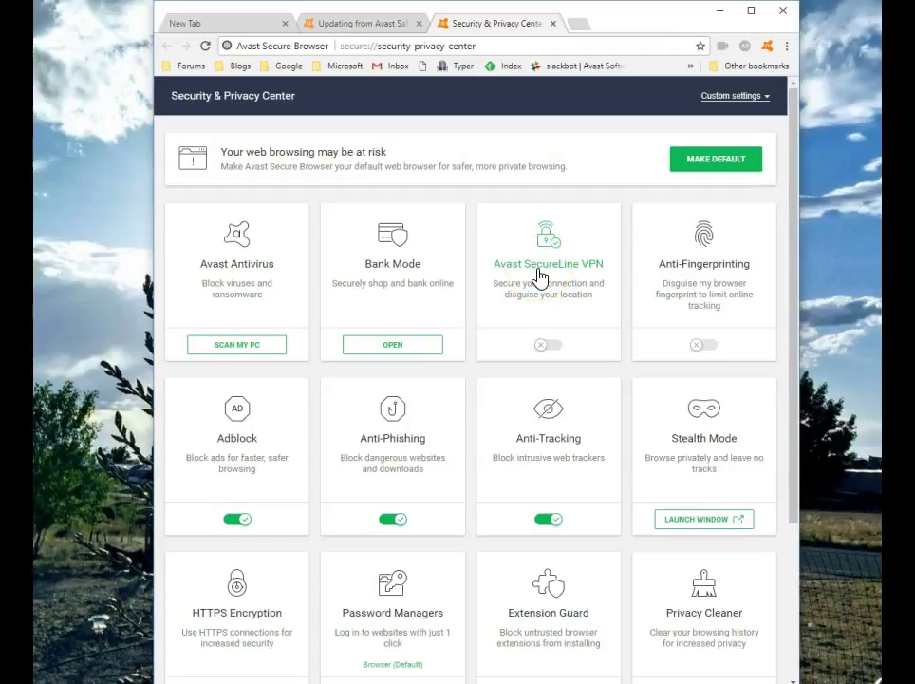
pyautogui.moveTo(555, 346)
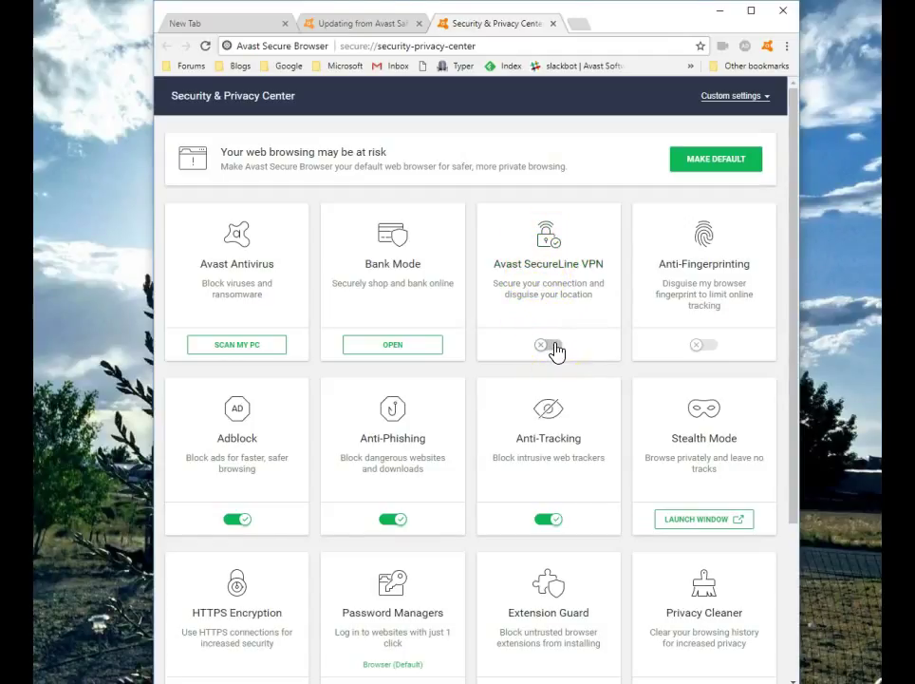
pyautogui.moveTo(764, 327)
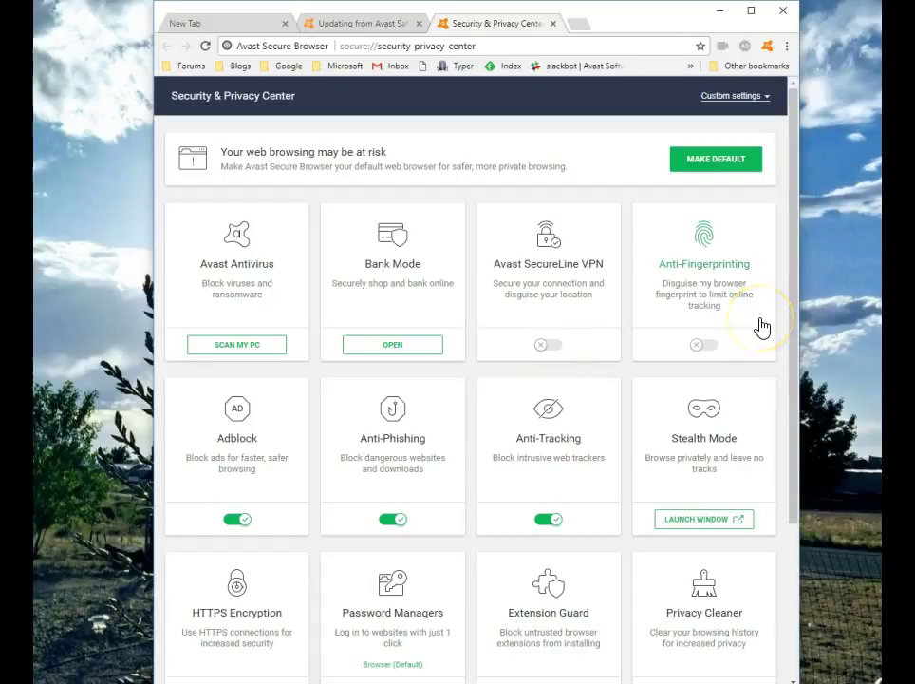
pyautogui.moveTo(759, 330)
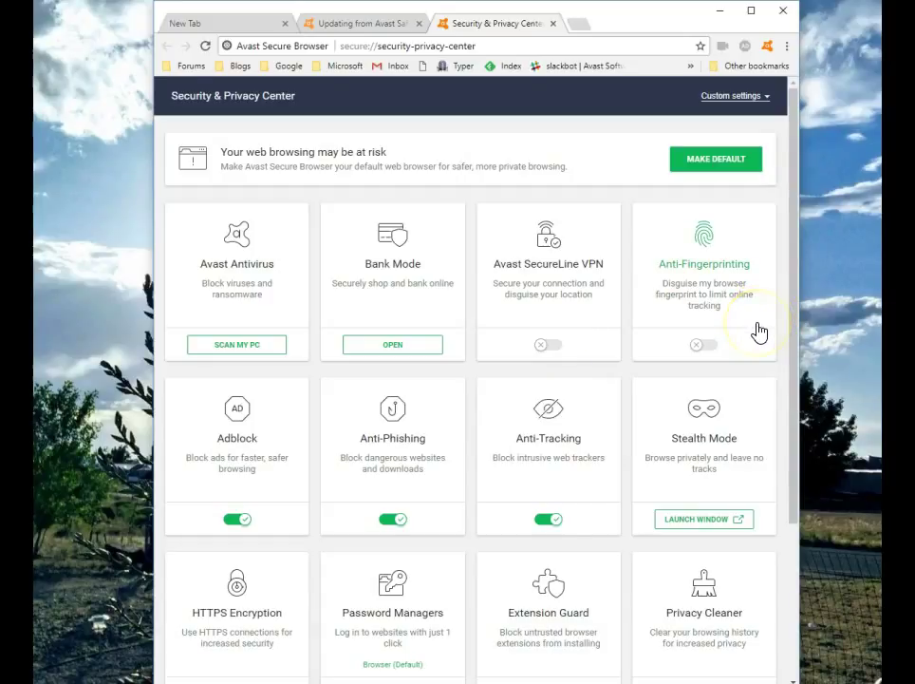
pyautogui.click(702, 346)
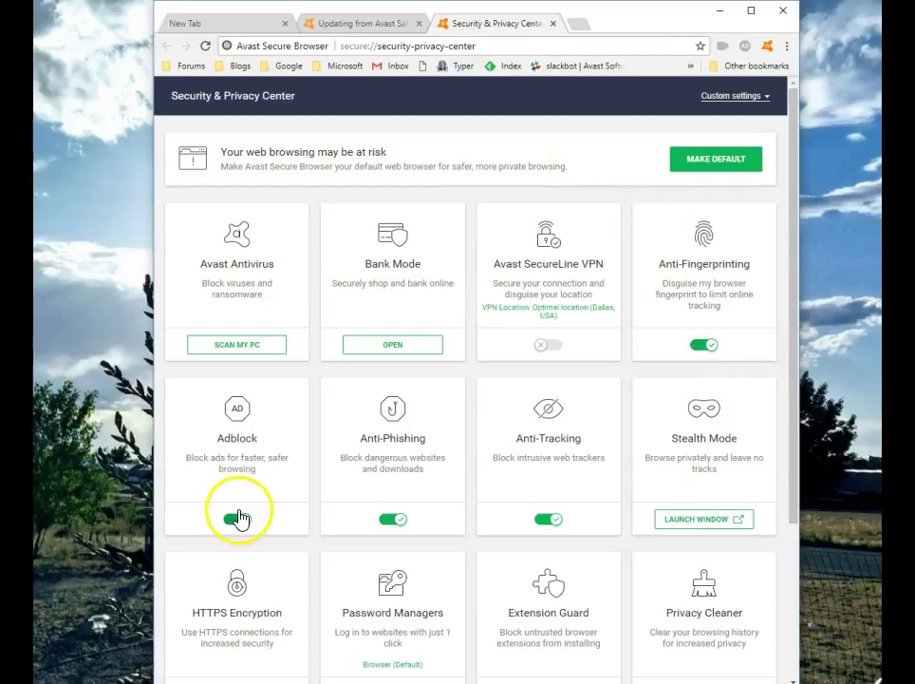
pyautogui.click(237, 518)
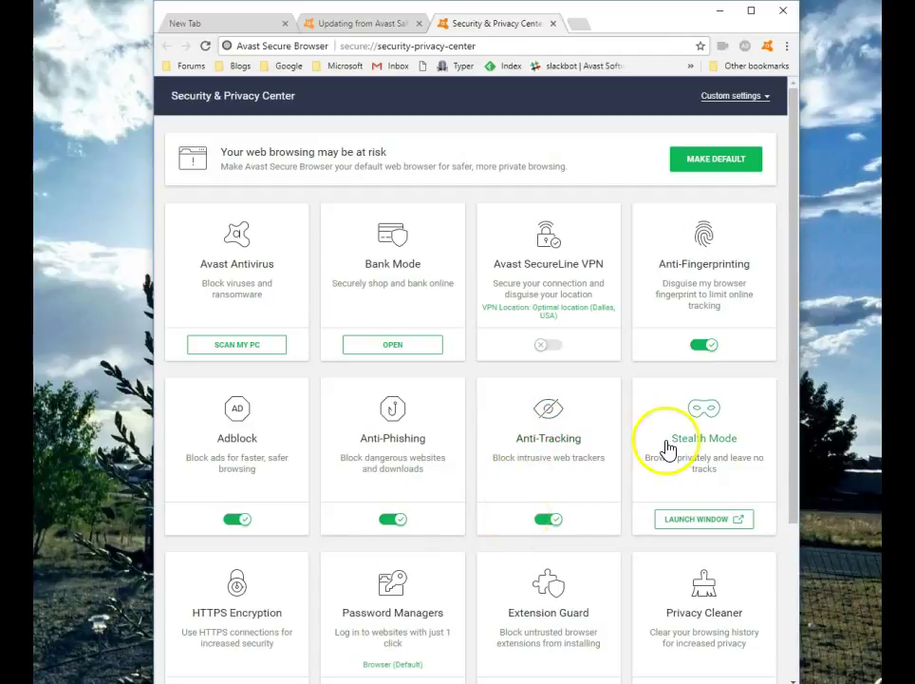
pyautogui.moveTo(741, 477)
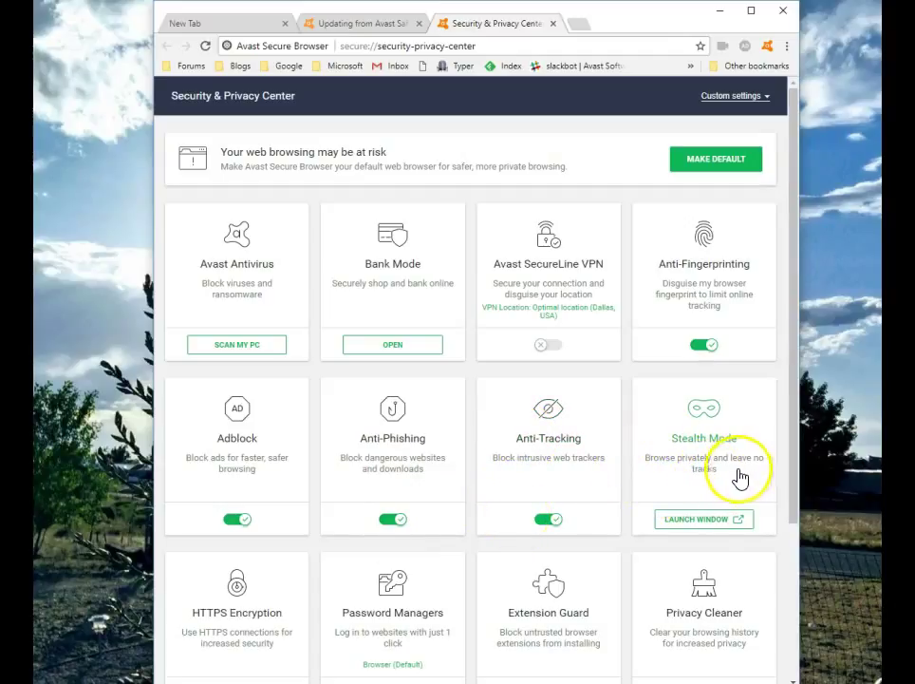
pyautogui.scroll(-3)
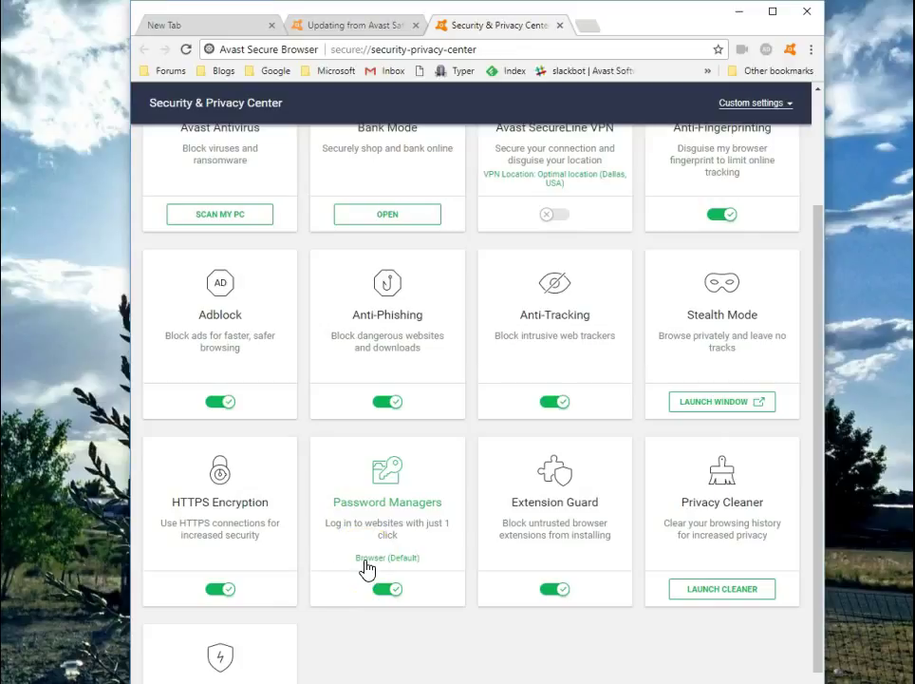
pyautogui.moveTo(380, 554)
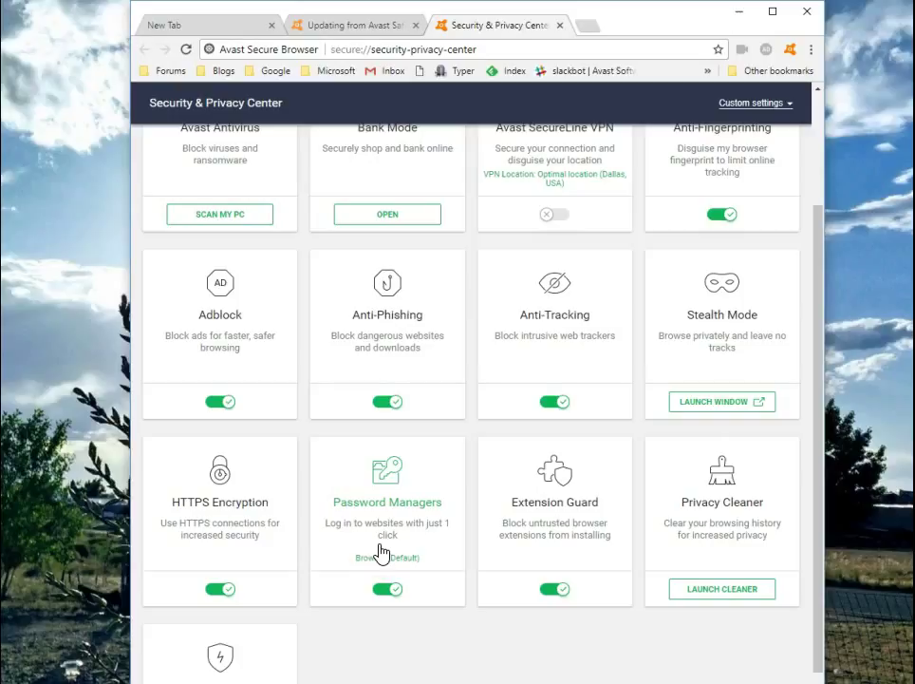
# Choose 'passwords' as the password manager in the Password Managers details
pyautogui.click(387, 501)
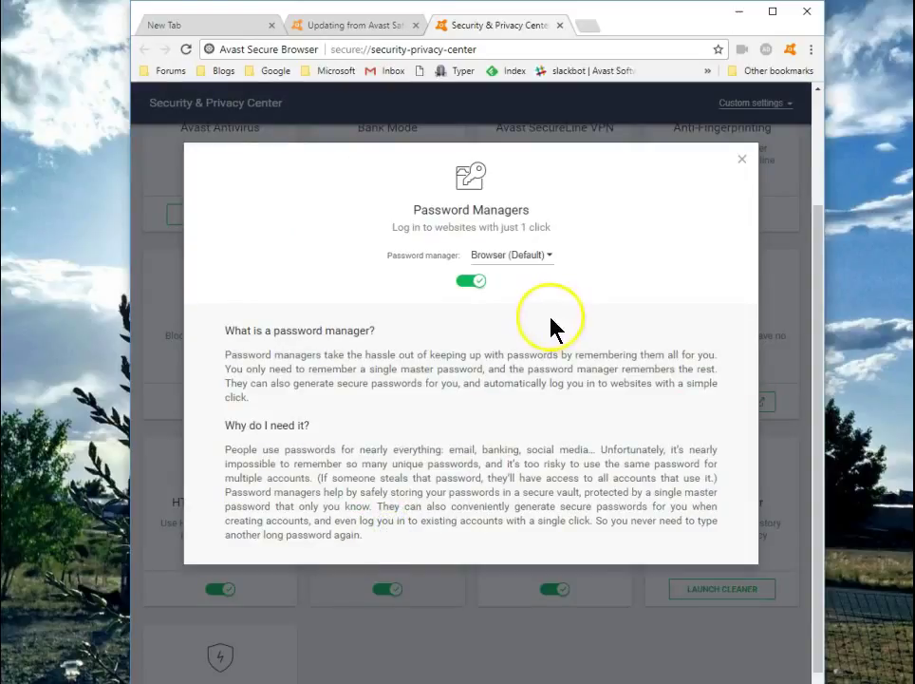
pyautogui.moveTo(531, 262)
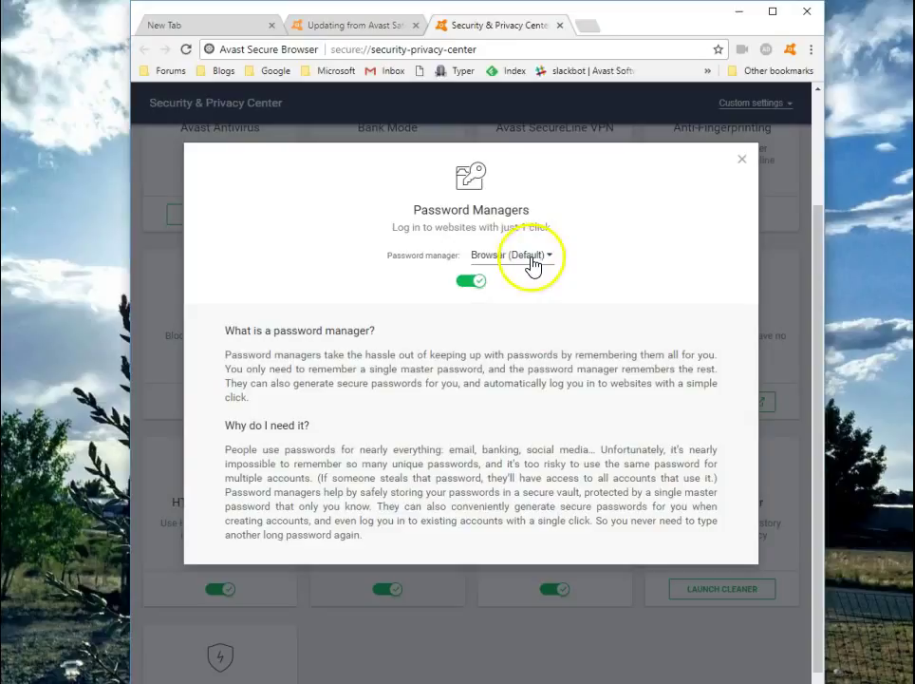
pyautogui.moveTo(485, 262)
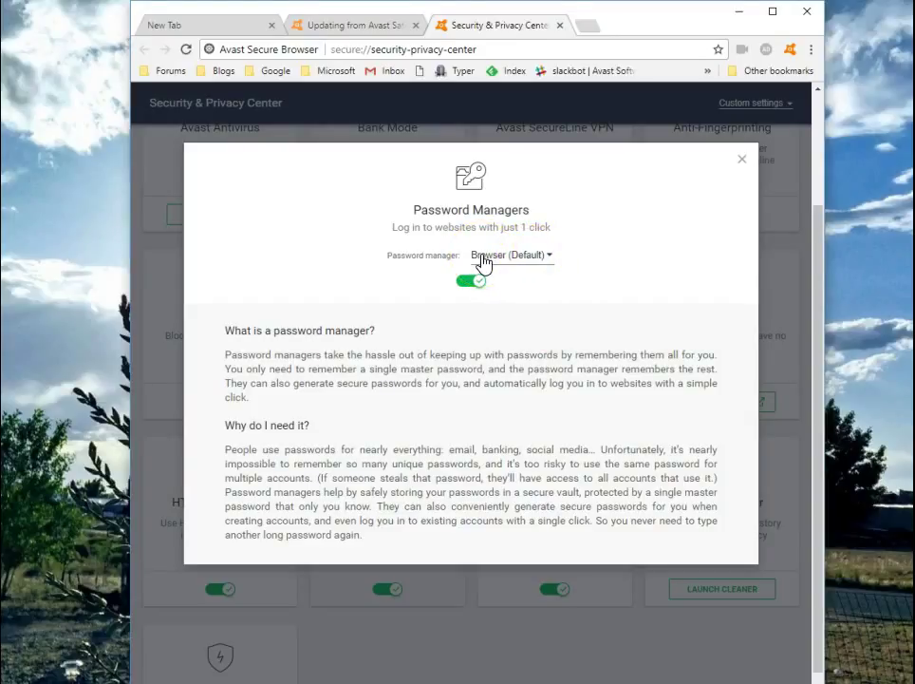
pyautogui.moveTo(526, 270)
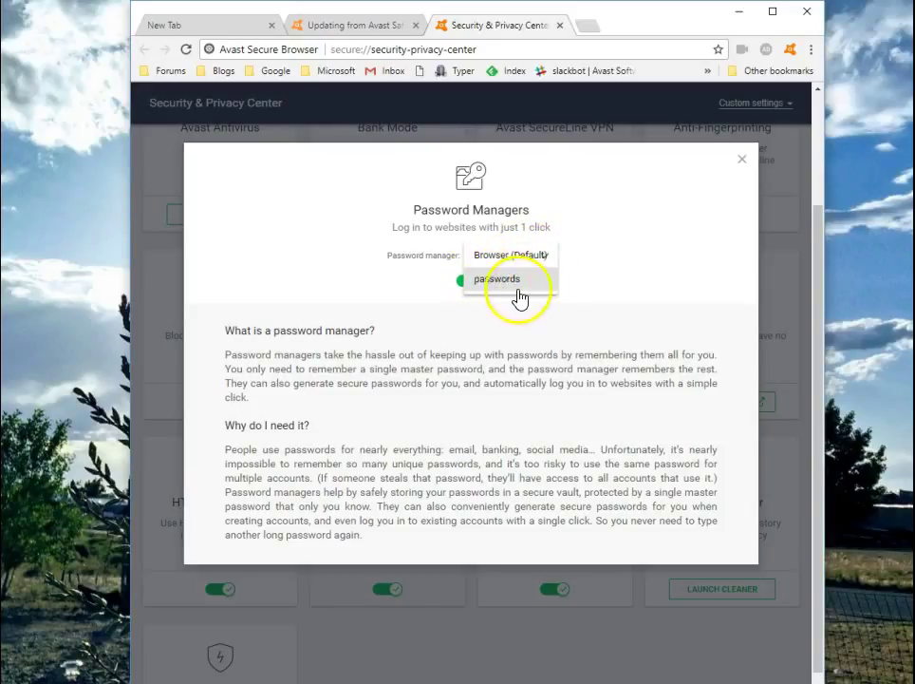
pyautogui.click(513, 277)
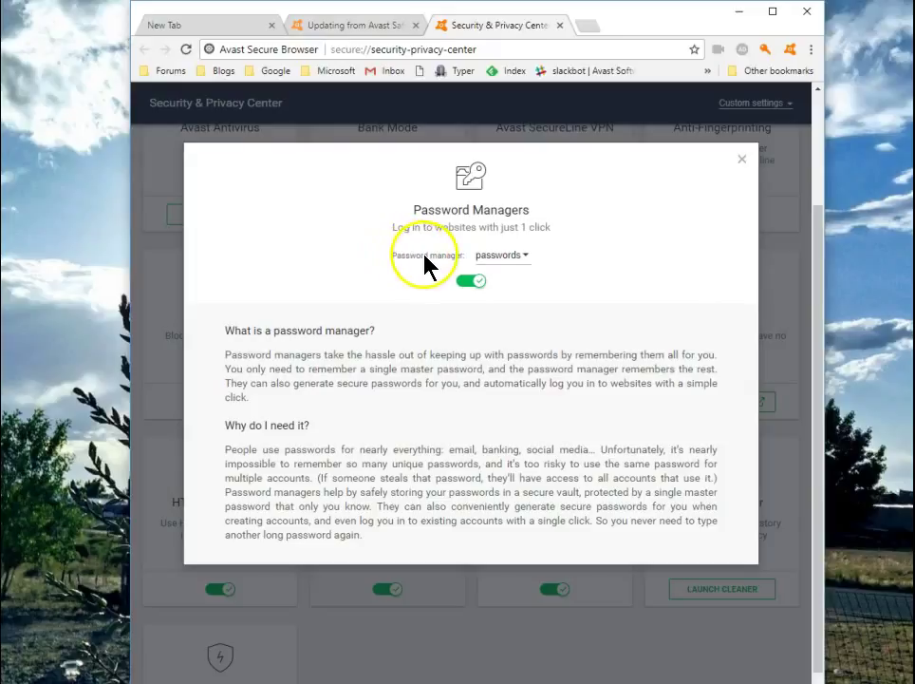
pyautogui.moveTo(371, 205)
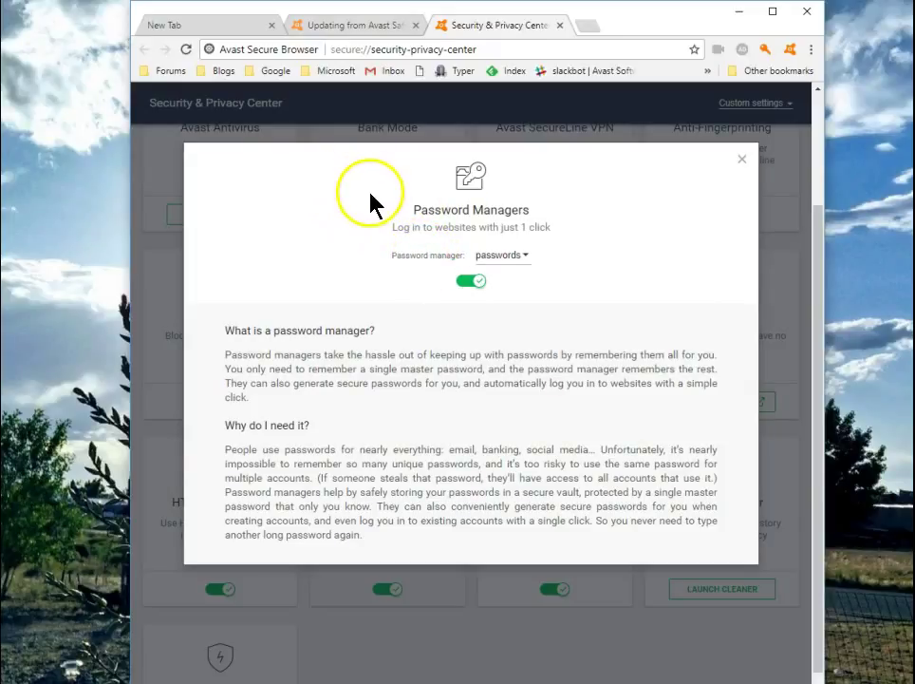
# Close the Password Managers details and review the Security & Privacy Center overview
pyautogui.click(740, 160)
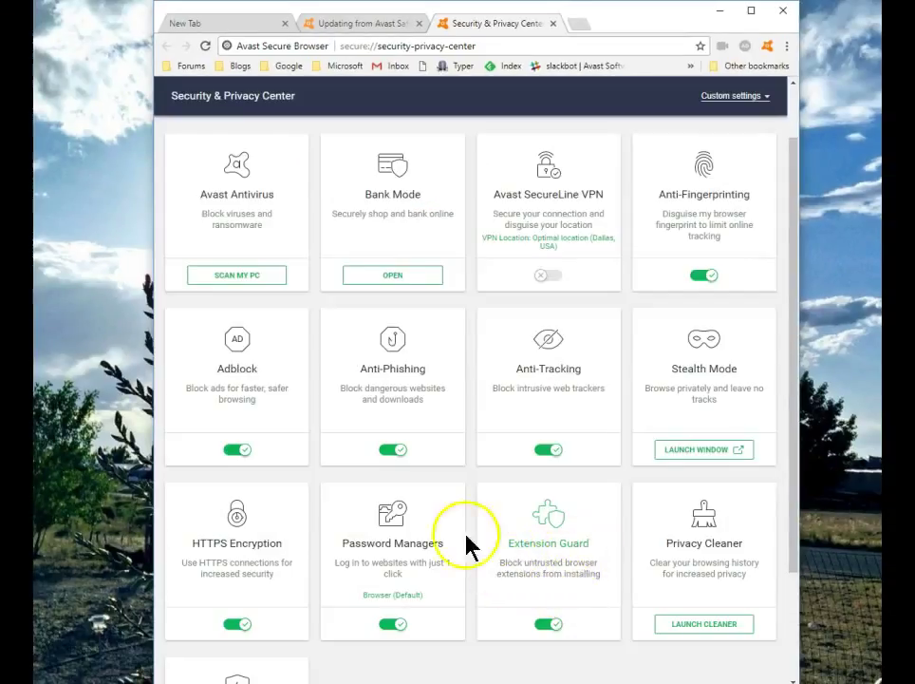
pyautogui.moveTo(486, 585)
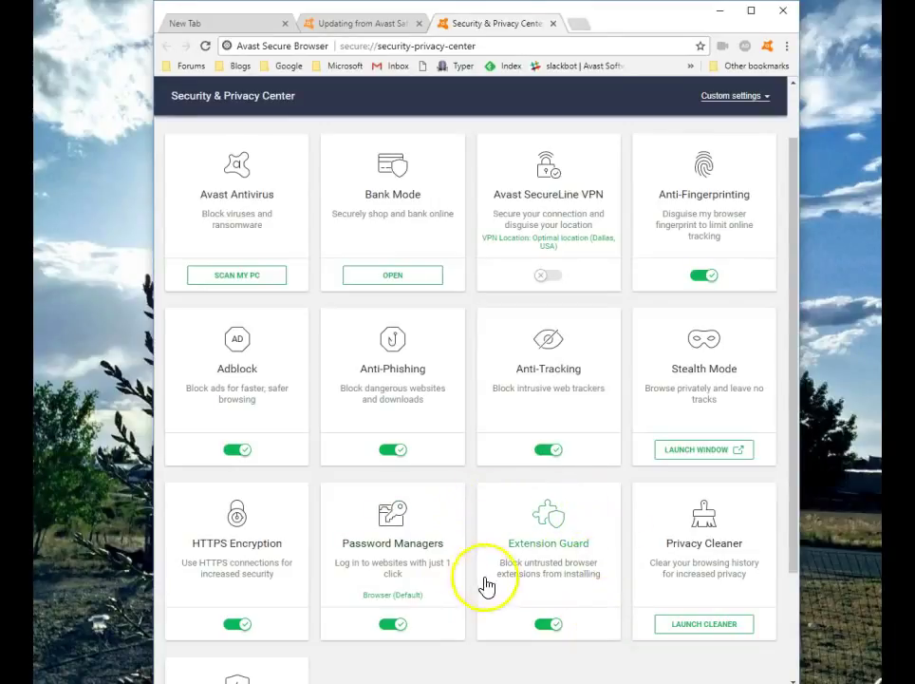
pyautogui.moveTo(494, 550)
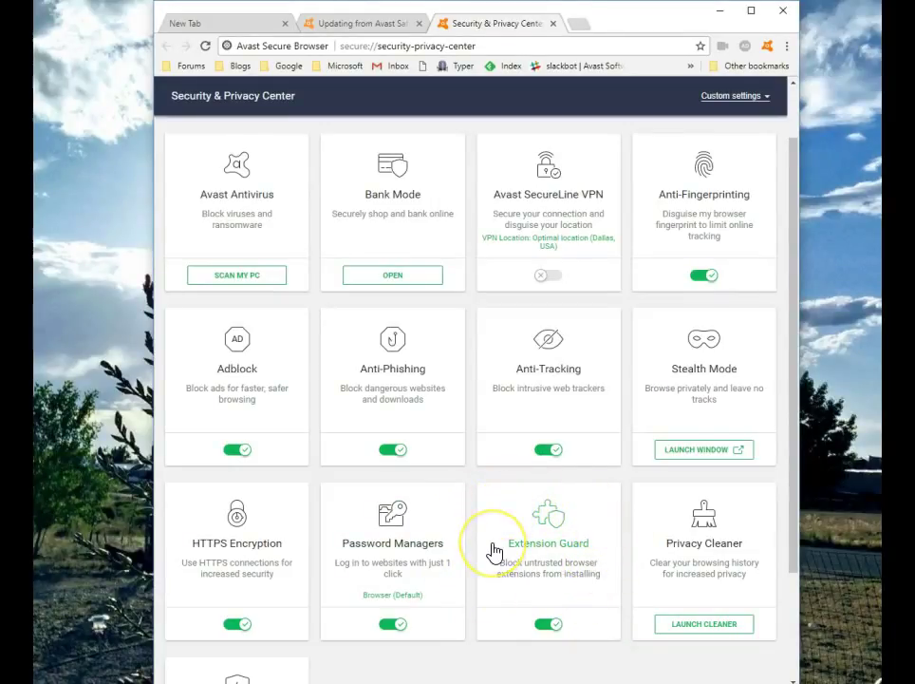
pyautogui.scroll(-3)
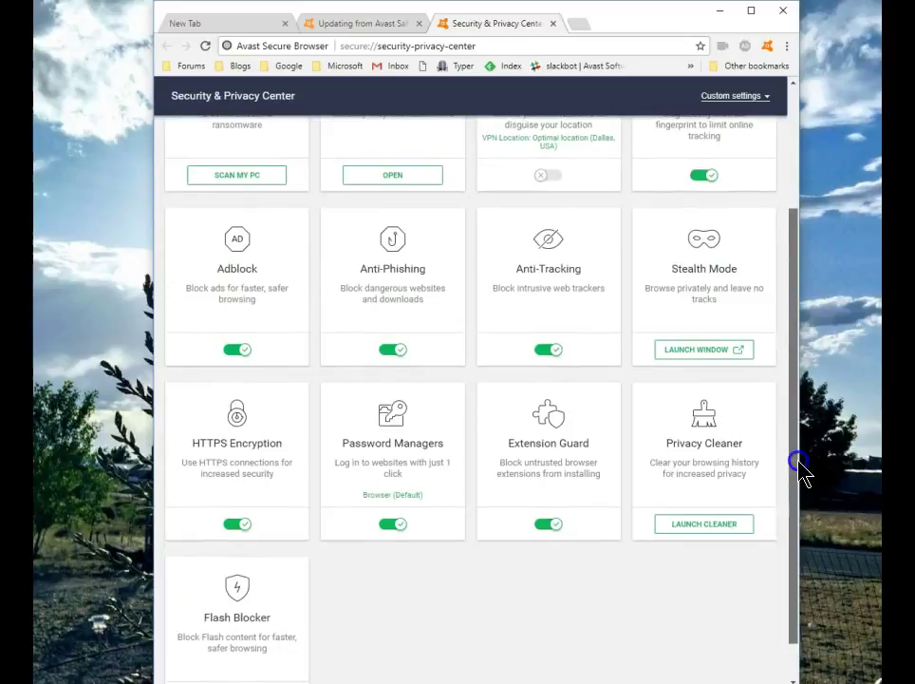
pyautogui.scroll(3)
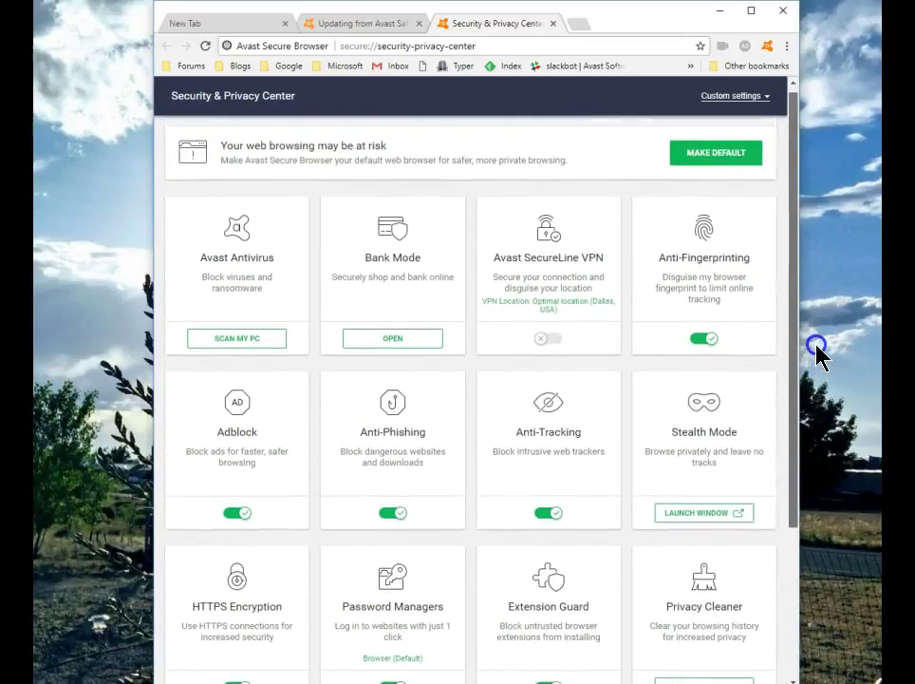
pyautogui.moveTo(816, 357)
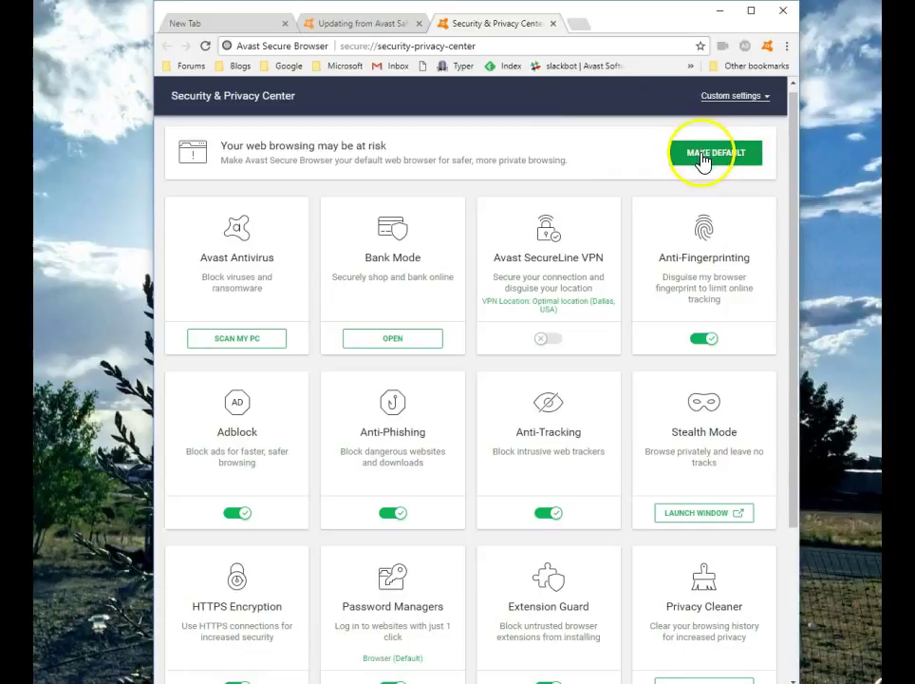
pyautogui.moveTo(714, 155)
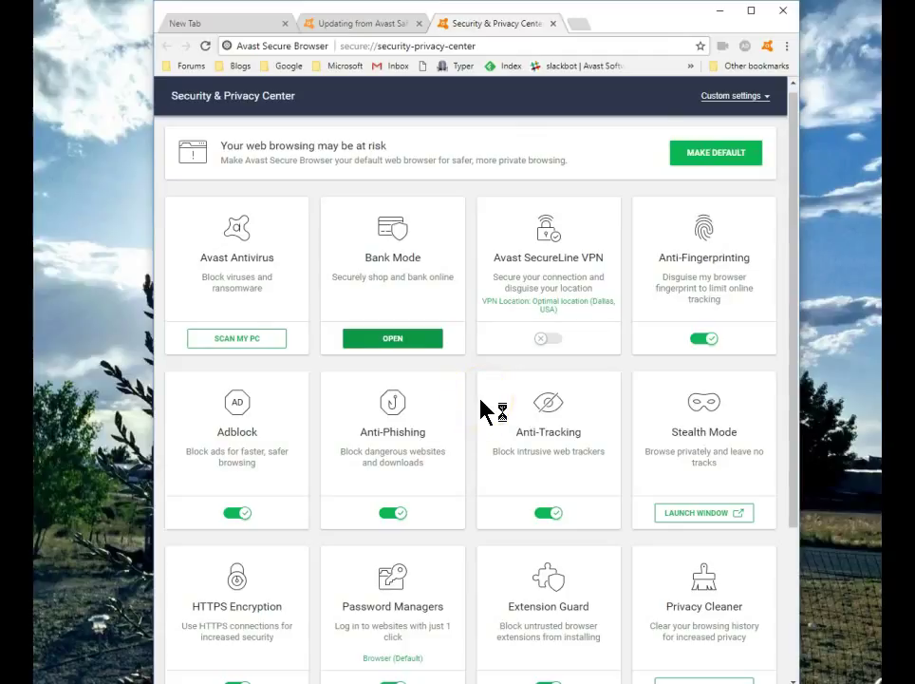
pyautogui.moveTo(393, 72)
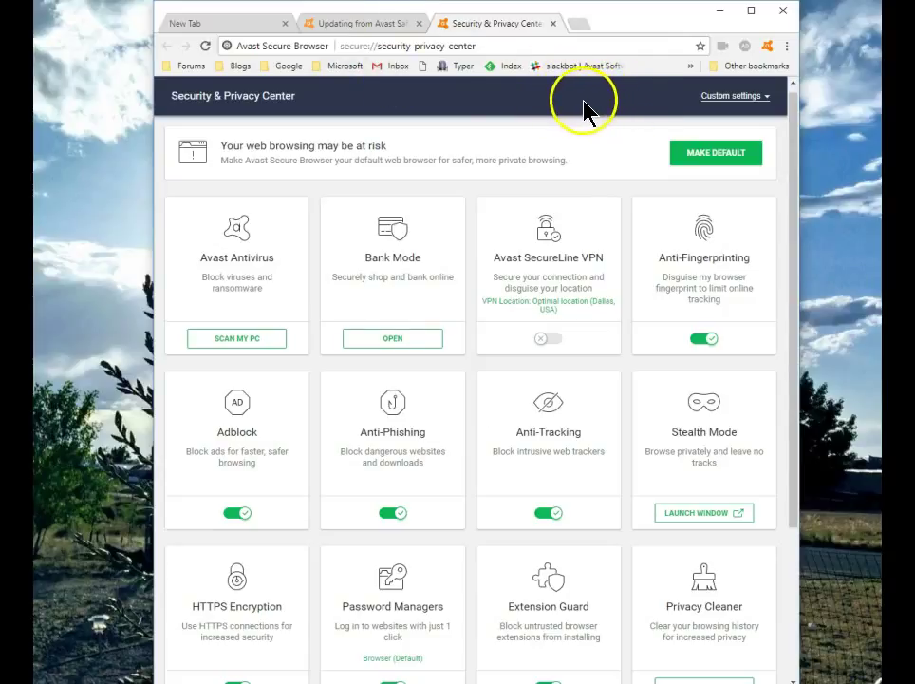
pyautogui.moveTo(585, 106)
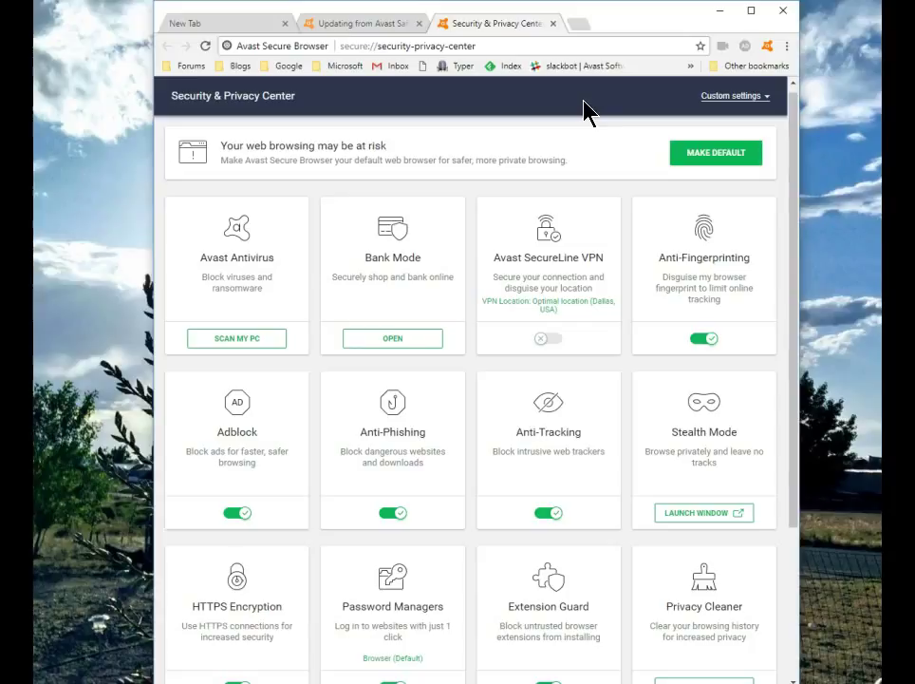